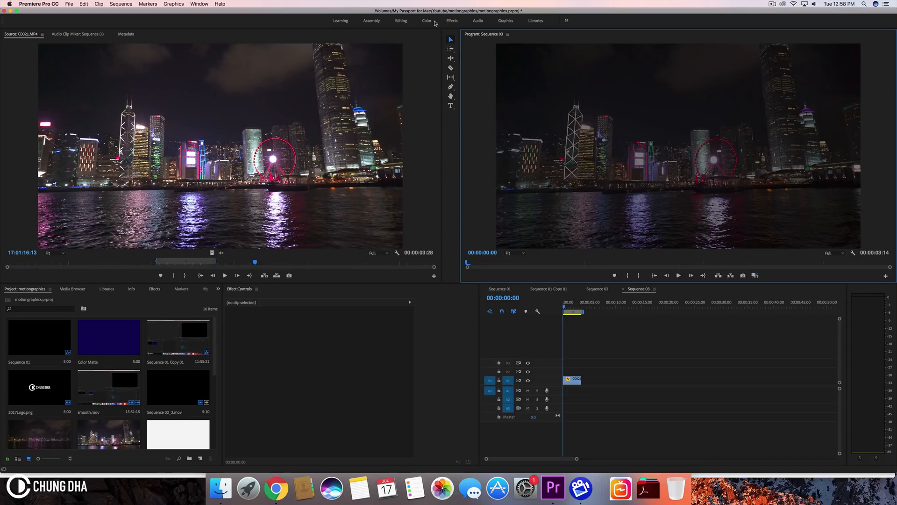
{"action": "mouse_move", "coordinate": [513, 107]}
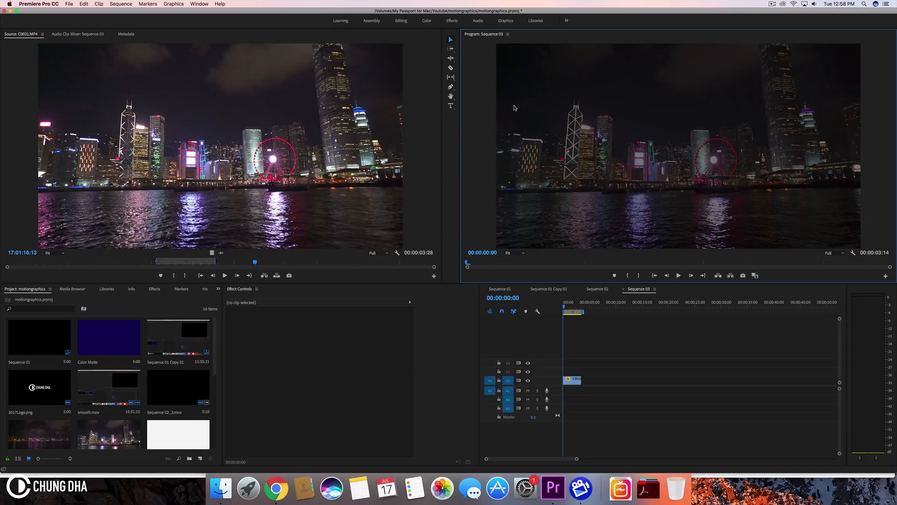
{"action": "mouse_move", "coordinate": [450, 108]}
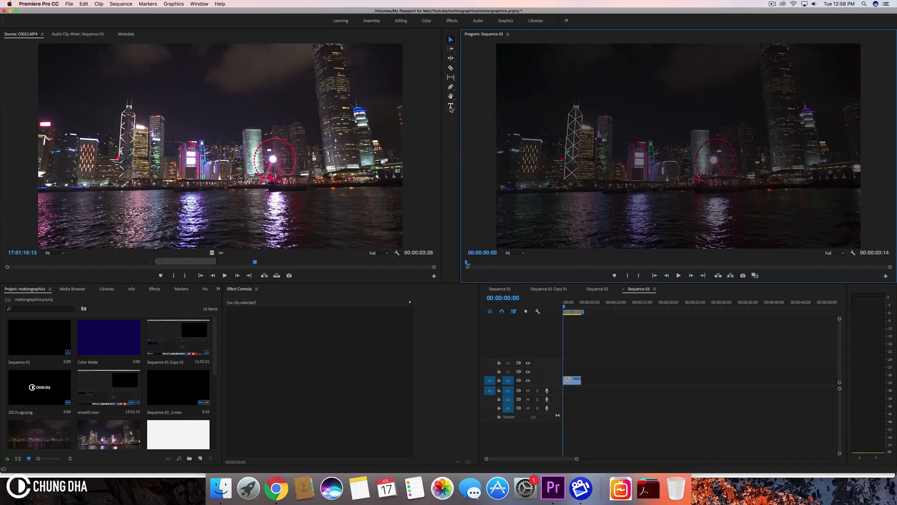
Step: Create a white 'DOUBLE STROKES' title over the skyline and drag it toward the frame centre
{"action": "left_click", "coordinate": [451, 106]}
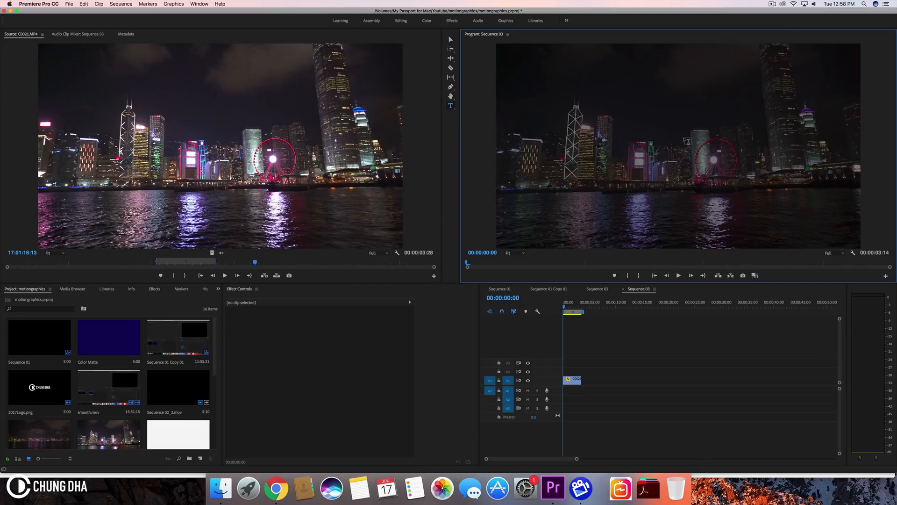
{"action": "mouse_move", "coordinate": [688, 142]}
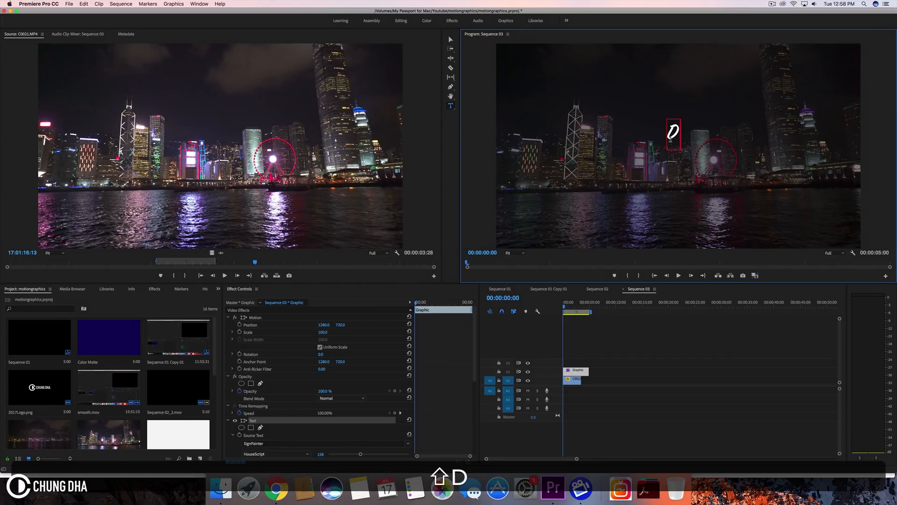
{"action": "type", "text": "DOUBLE"}
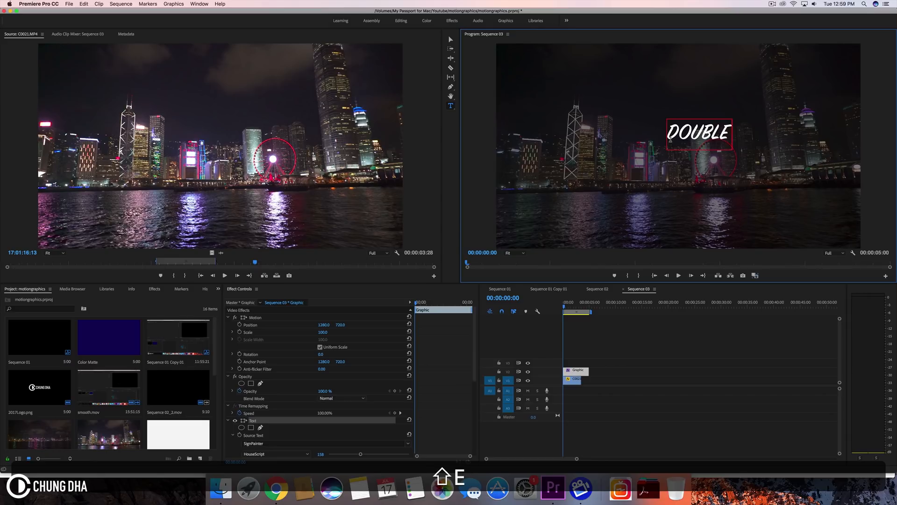
{"action": "type", "text": "STROKES"}
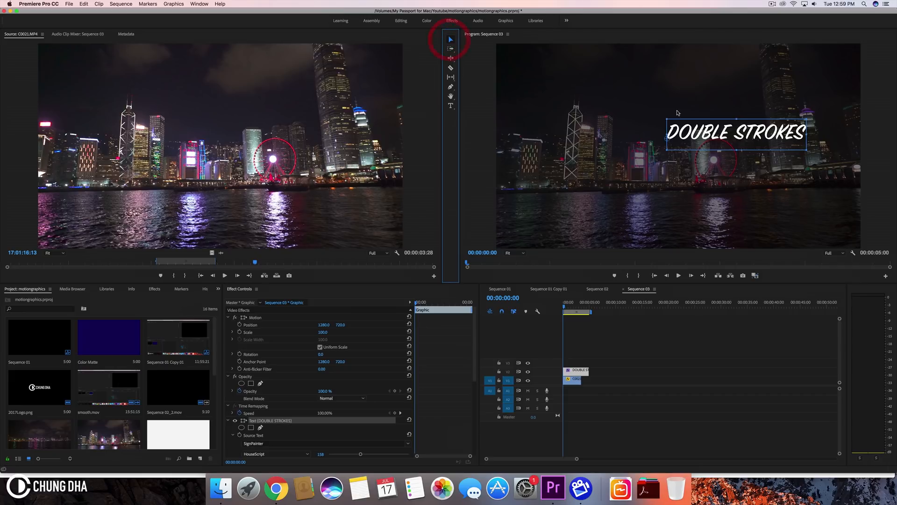
{"action": "left_click_drag", "start_coordinate": [736, 132], "coordinate": [675, 149]}
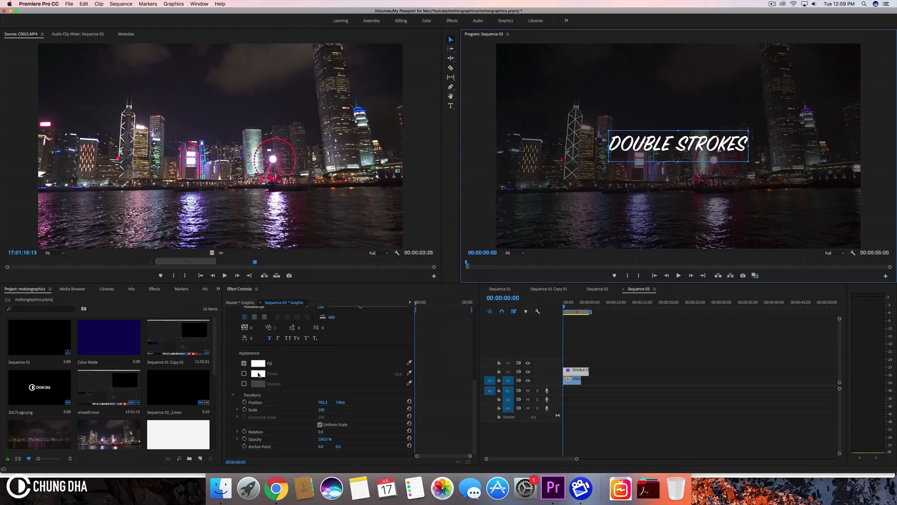
Step: Enable a black stroke about 41 wide around the white title lettering
{"action": "left_click", "coordinate": [244, 373]}
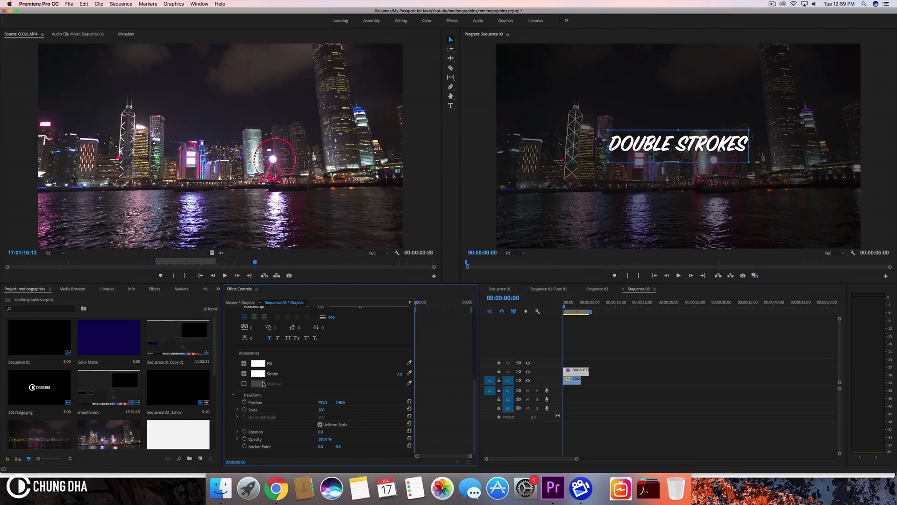
{"action": "left_click", "coordinate": [258, 373]}
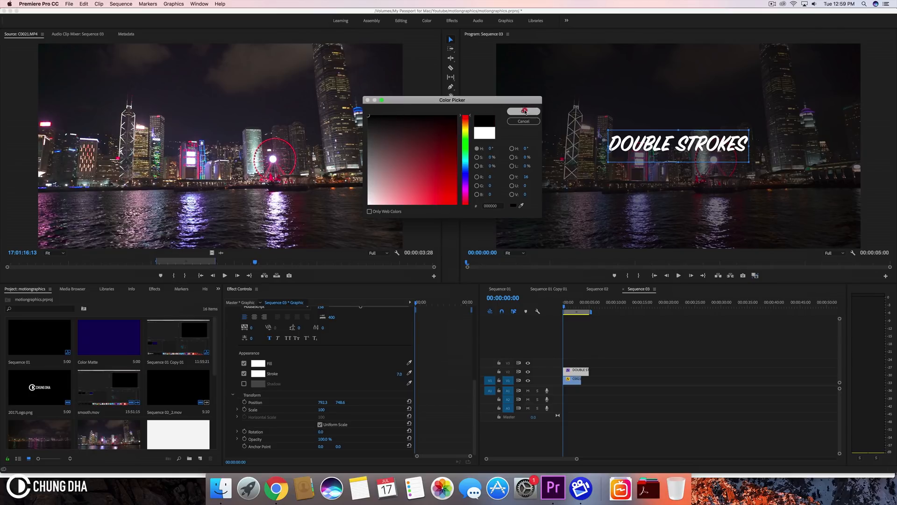
{"action": "left_click", "coordinate": [524, 112]}
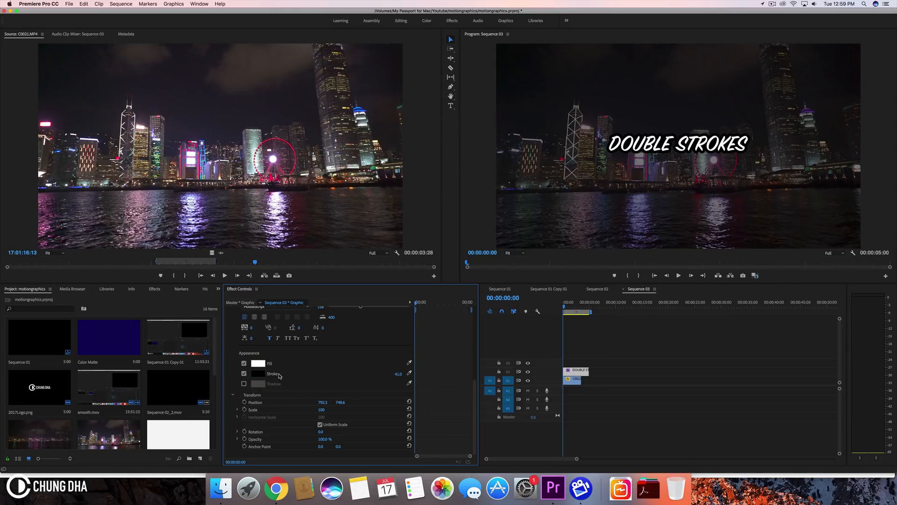
{"action": "mouse_move", "coordinate": [389, 402]}
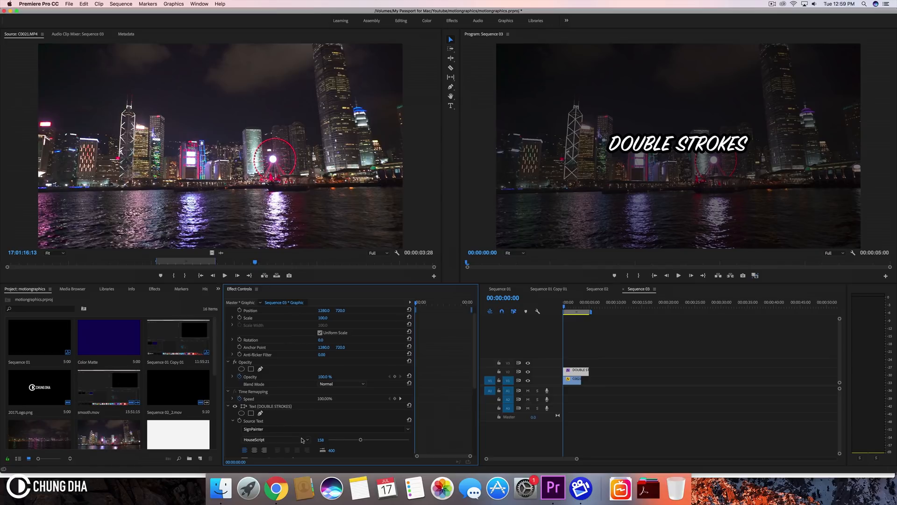
Step: Duplicate the Text (DOUBLE STROKES) layer and select the lower copy
{"action": "scroll", "scroll_direction": "down", "scroll_amount": 3}
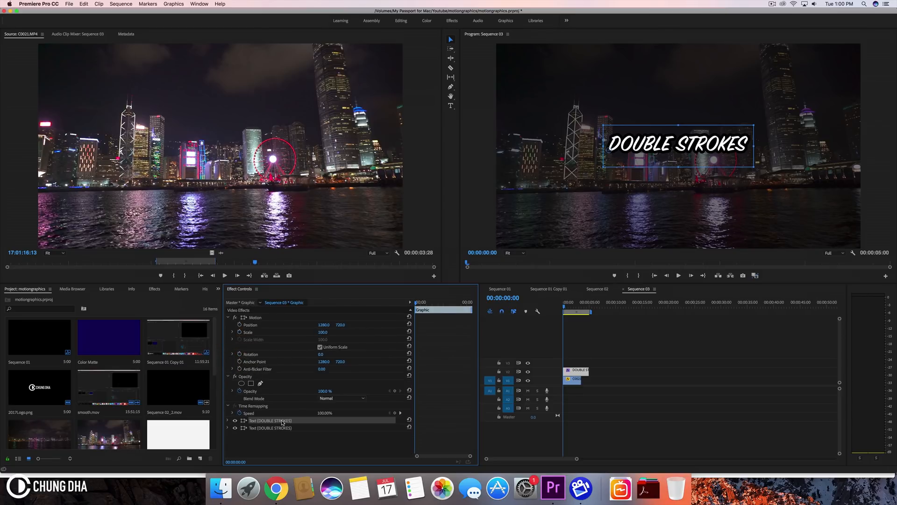
{"action": "left_click", "coordinate": [270, 420]}
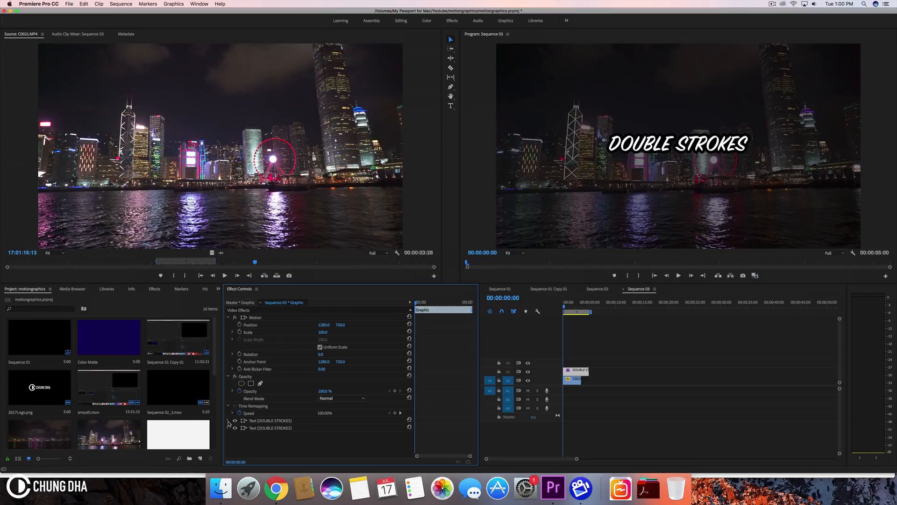
Step: Give the lower title copy a pure red stroke
{"action": "left_click", "coordinate": [233, 420]}
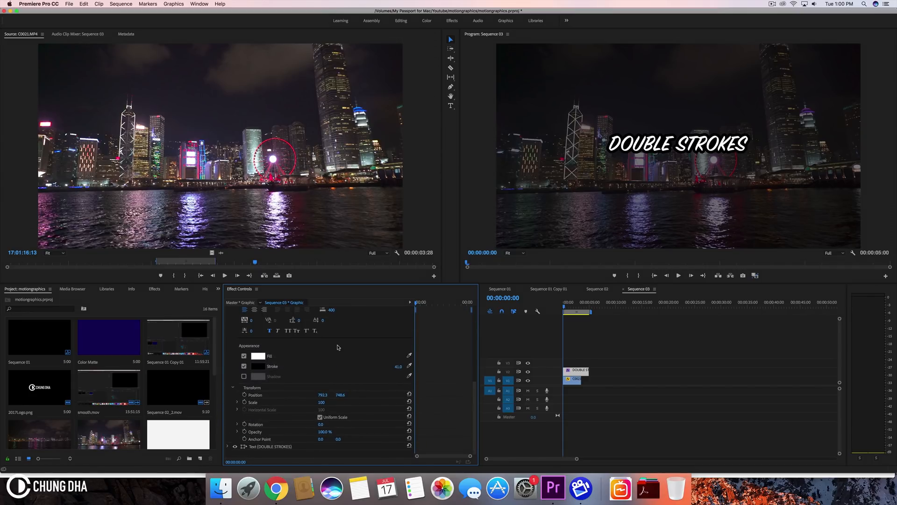
{"action": "left_click", "coordinate": [258, 366]}
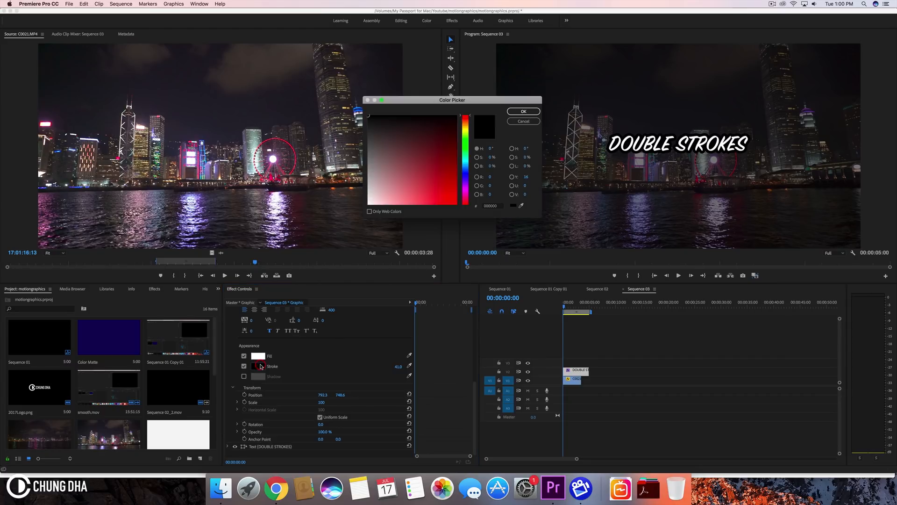
{"action": "left_click", "coordinate": [462, 114]}
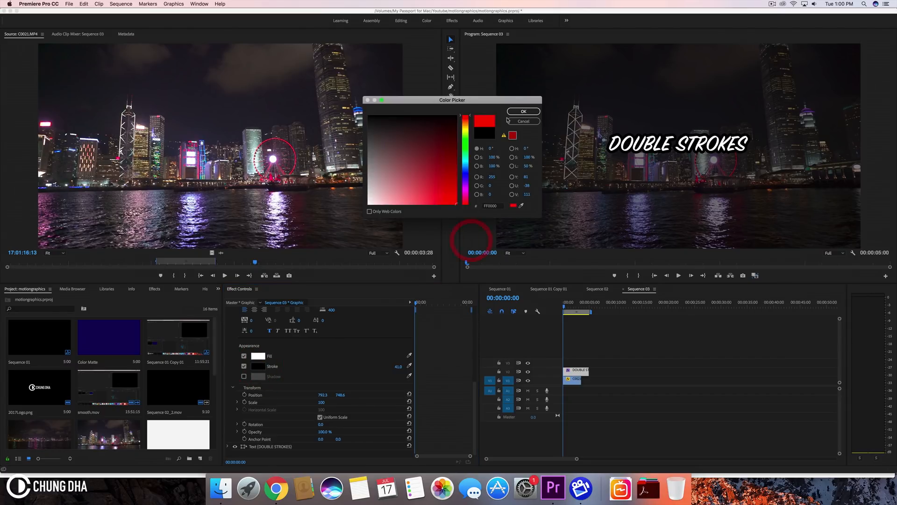
{"action": "left_click", "coordinate": [522, 111]}
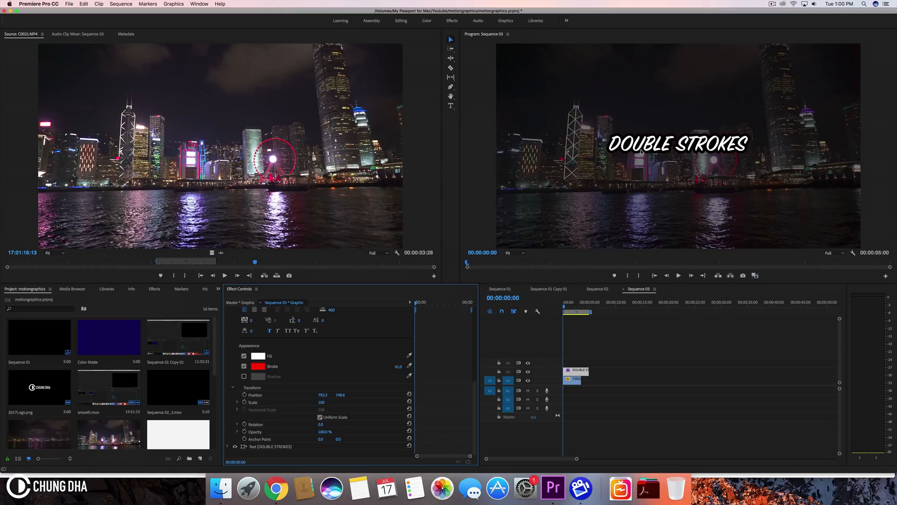
{"action": "mouse_move", "coordinate": [375, 370]}
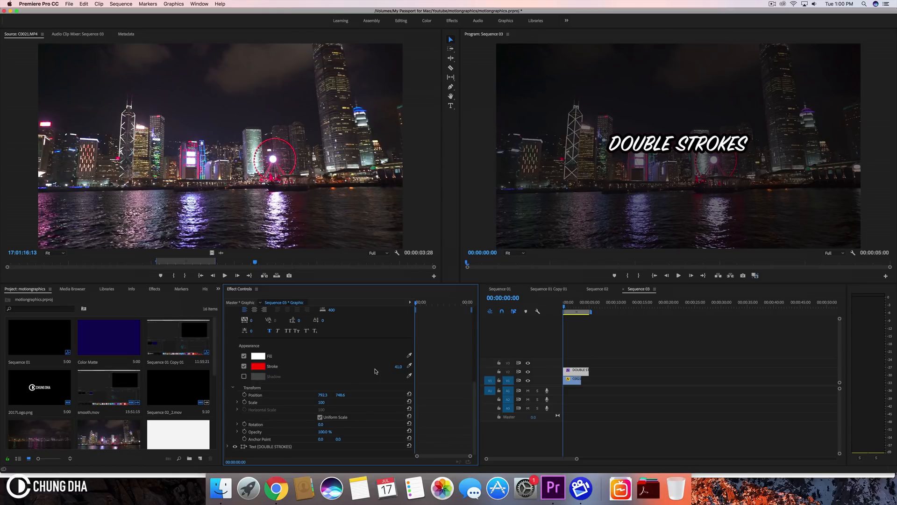
{"action": "mouse_move", "coordinate": [510, 326]}
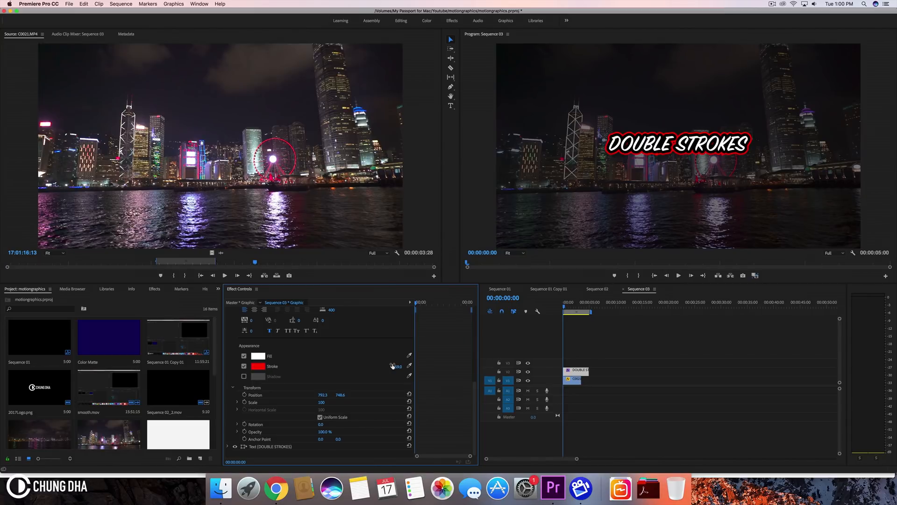
Step: Darken the outer stroke to about B30000 and widen it to about 78
{"action": "left_click", "coordinate": [258, 366]}
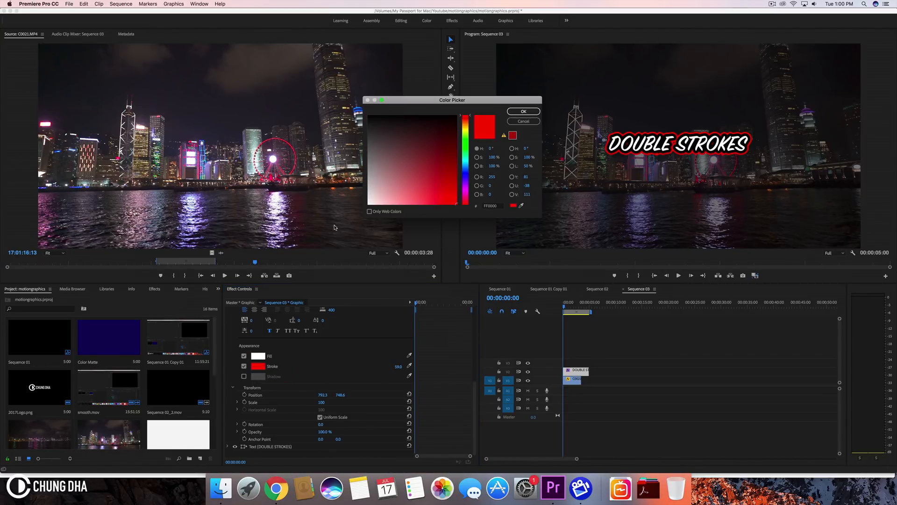
{"action": "left_click", "coordinate": [456, 170]}
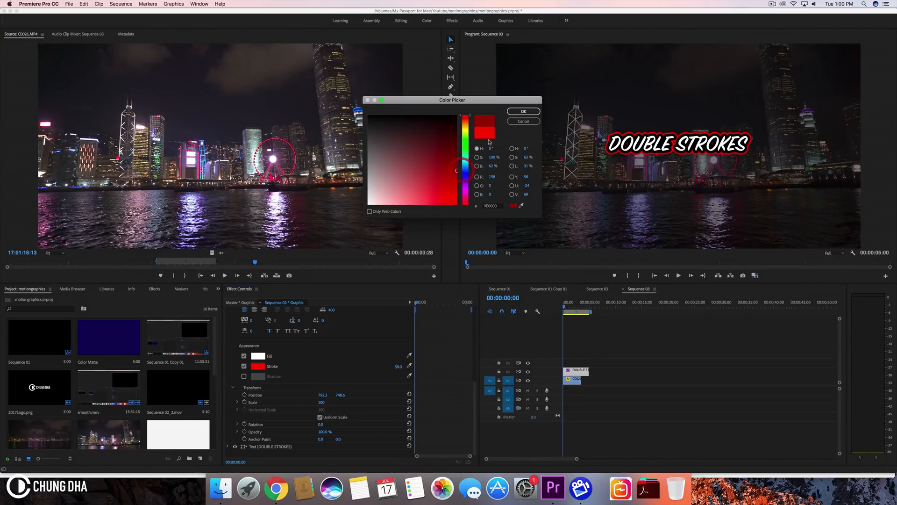
{"action": "left_click", "coordinate": [522, 112]}
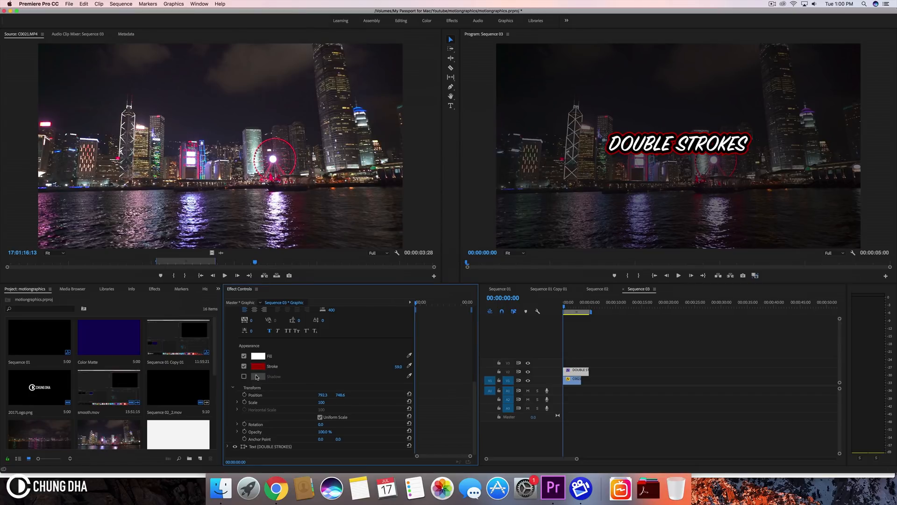
{"action": "left_click", "coordinate": [258, 366]}
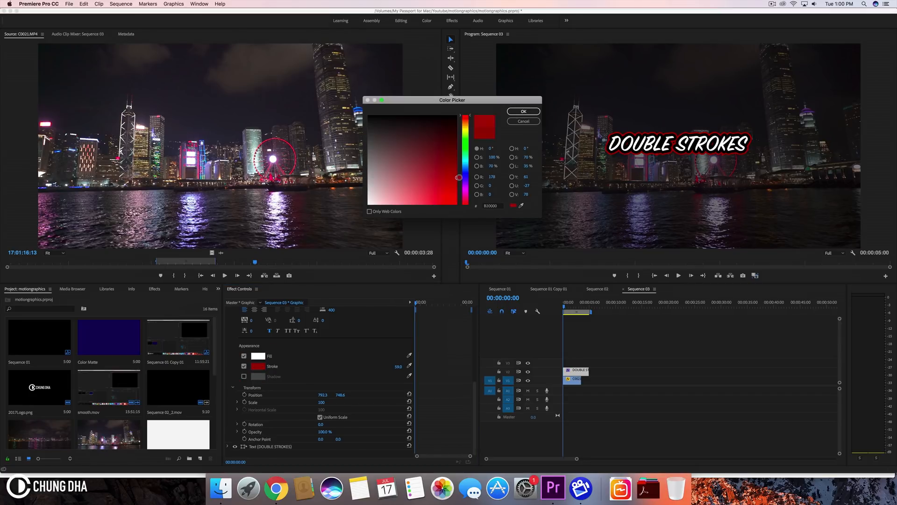
{"action": "left_click", "coordinate": [521, 111]}
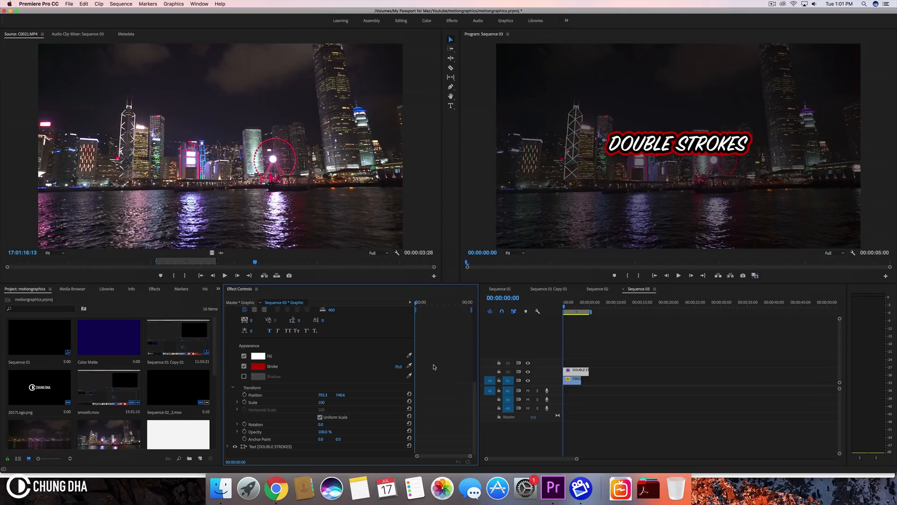
{"action": "mouse_move", "coordinate": [721, 158]}
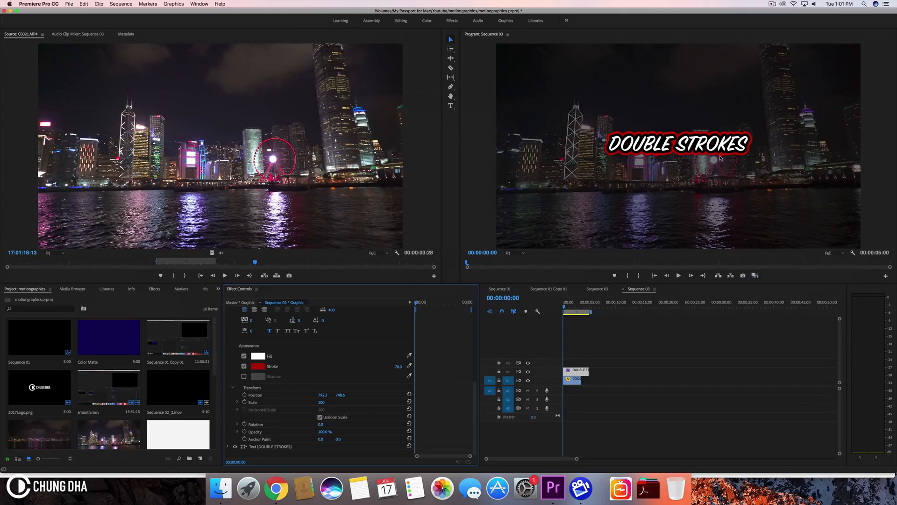